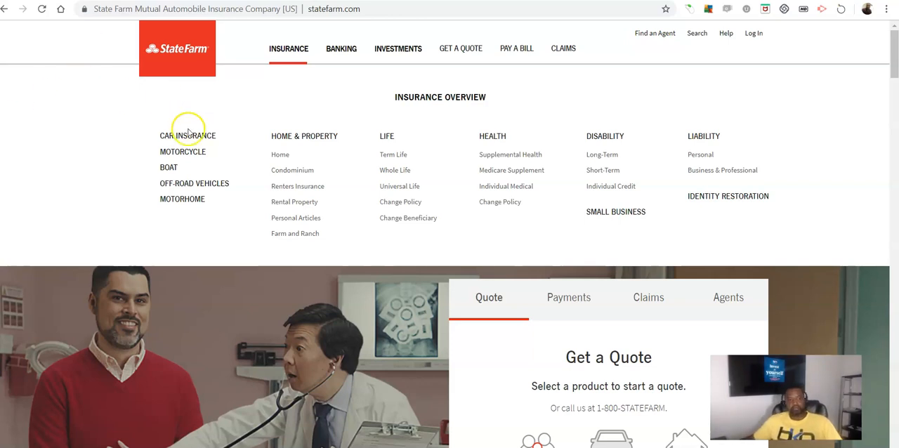
Step: Go to the Car Insurance page from the Insurance menu overview
left_click(188, 135)
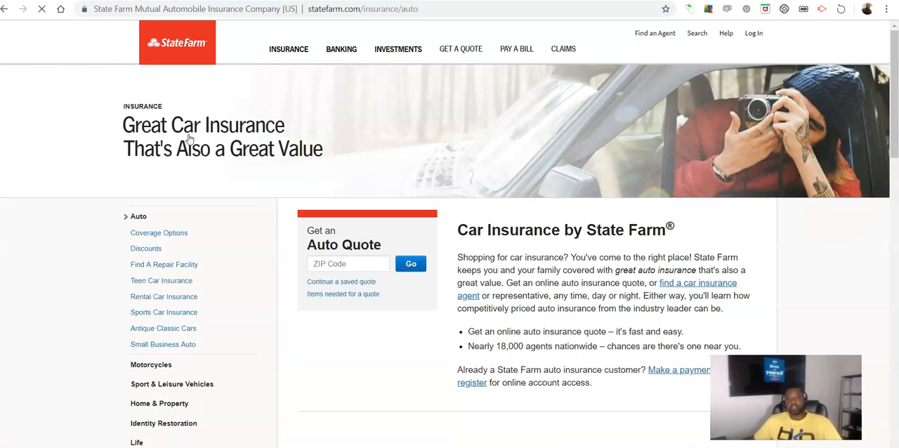
Step: Enter ZIP code 30339 in the Auto Quote box and submit it to reach quote step 1
scroll("down", 3)
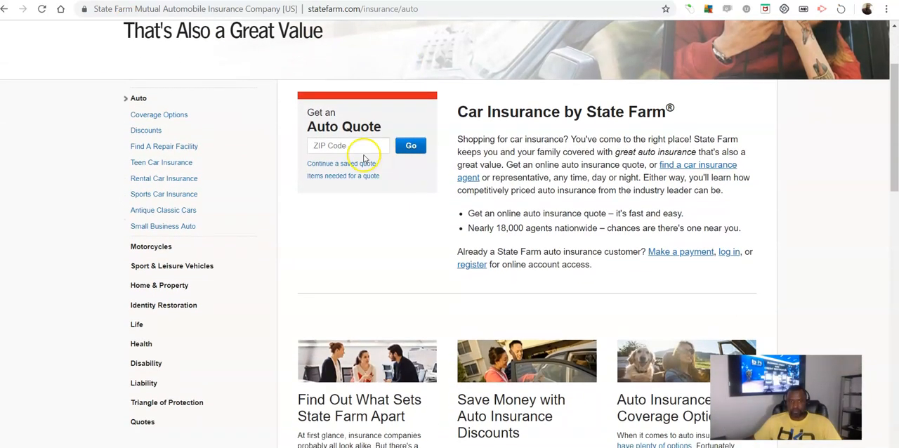
type("30339")
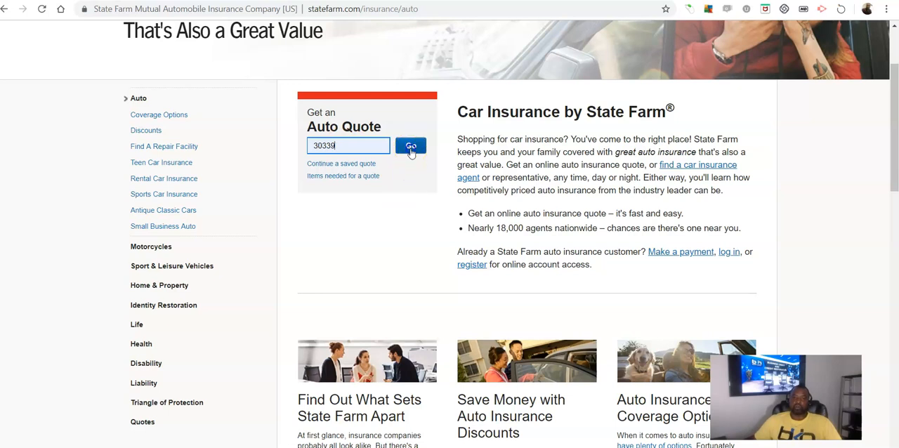
left_click(410, 146)
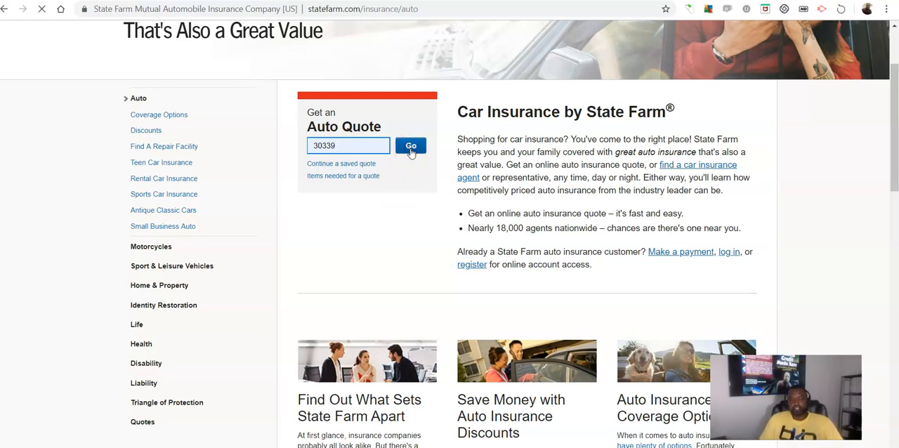
left_click(410, 146)
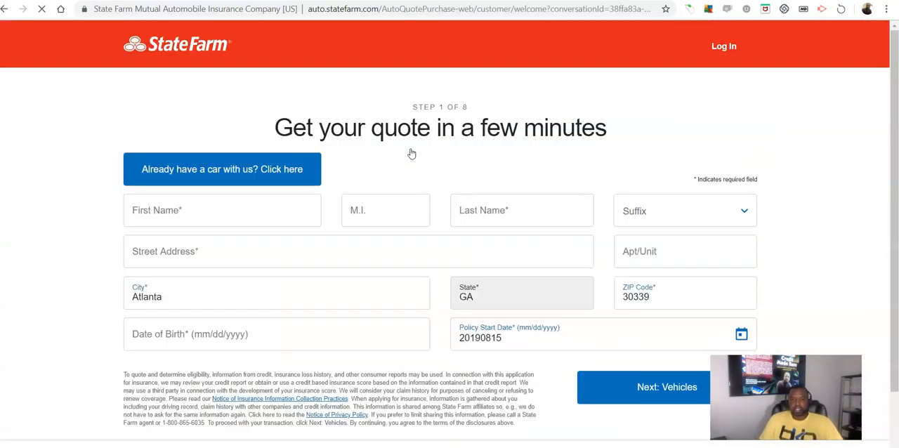